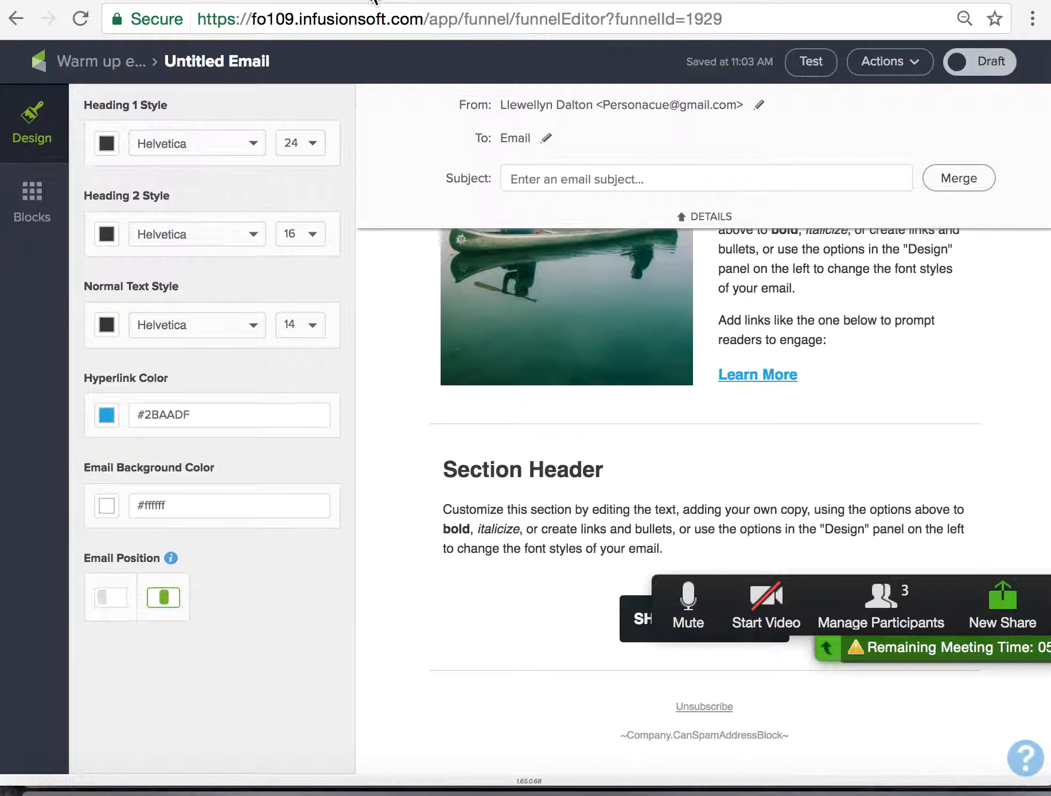
# Step: Scroll the Pine Collection draft and bring up the content blocks list
pyautogui.scroll(-3)
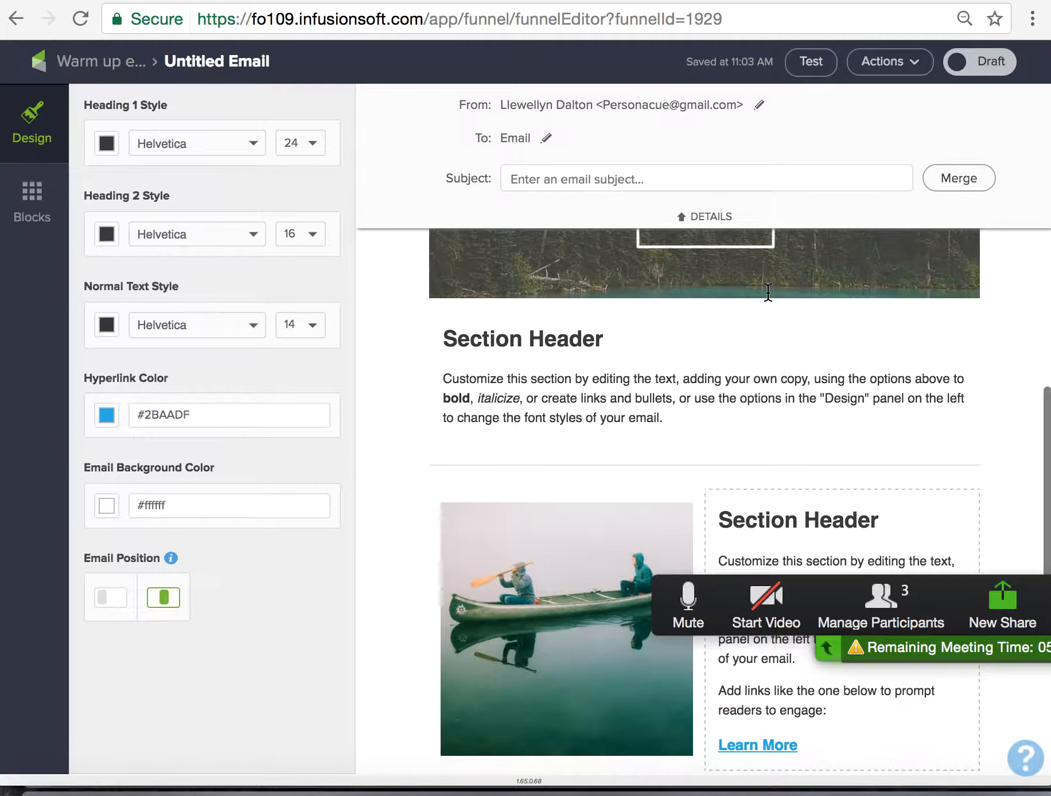
pyautogui.scroll(3)
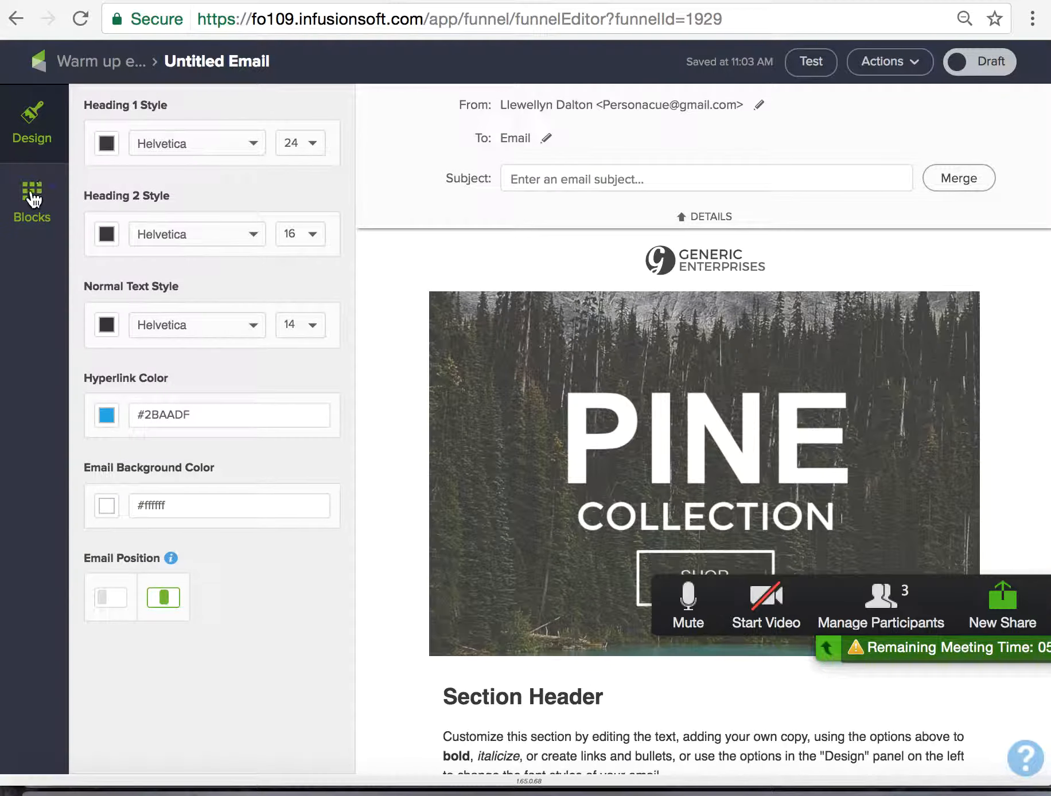
pyautogui.click(32, 201)
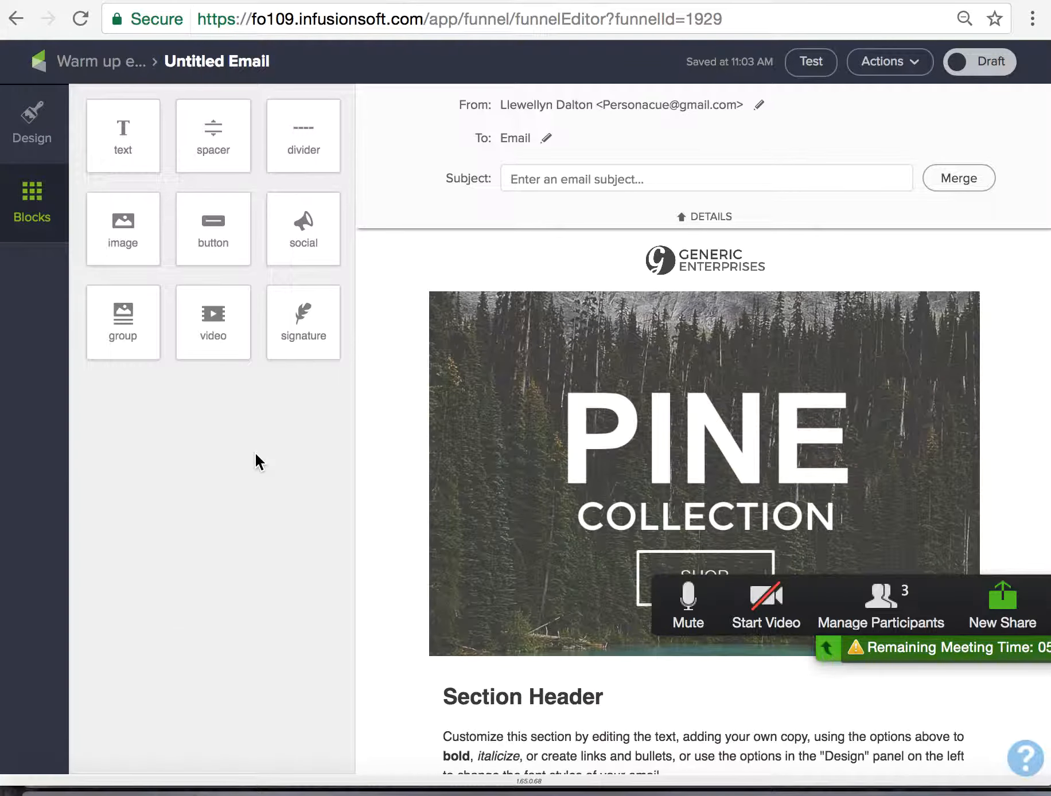
pyautogui.moveTo(212, 328)
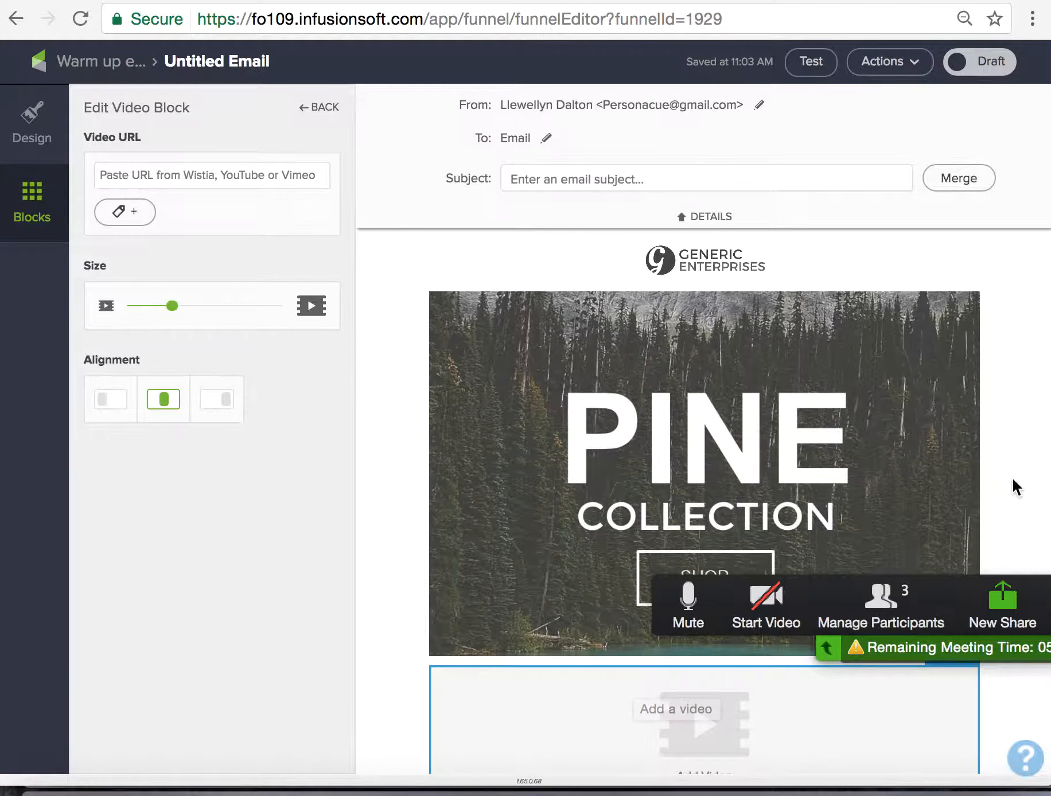
pyautogui.scroll(-3)
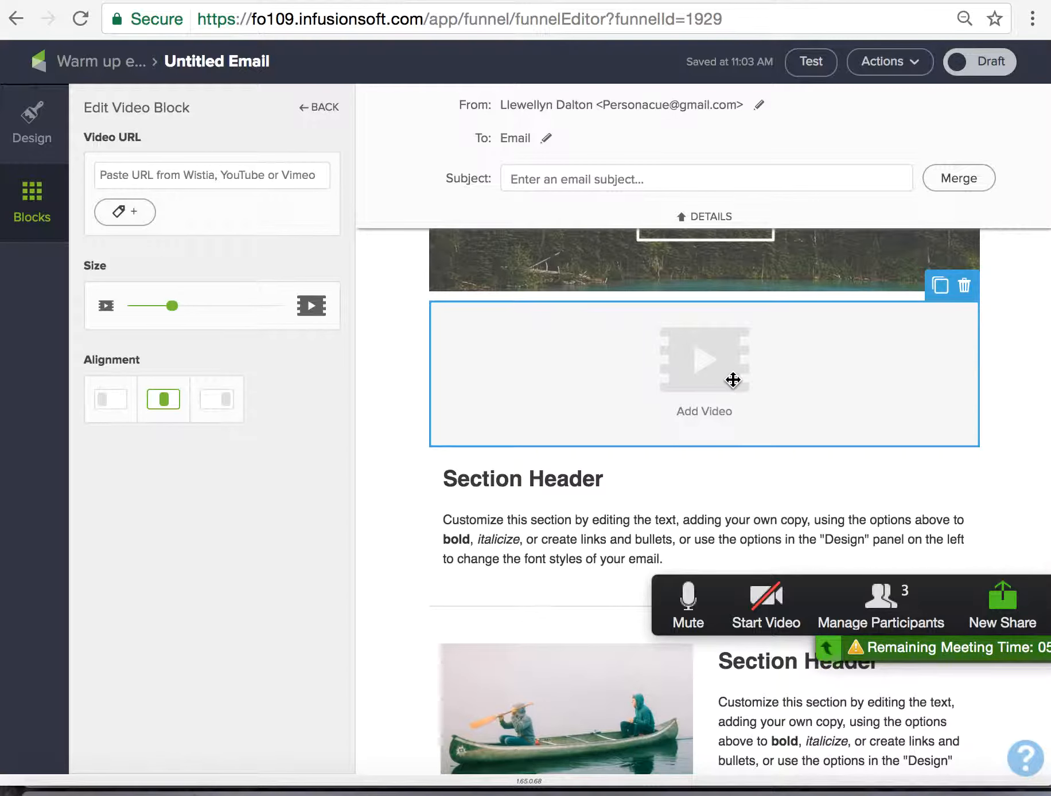
pyautogui.moveTo(265, 204)
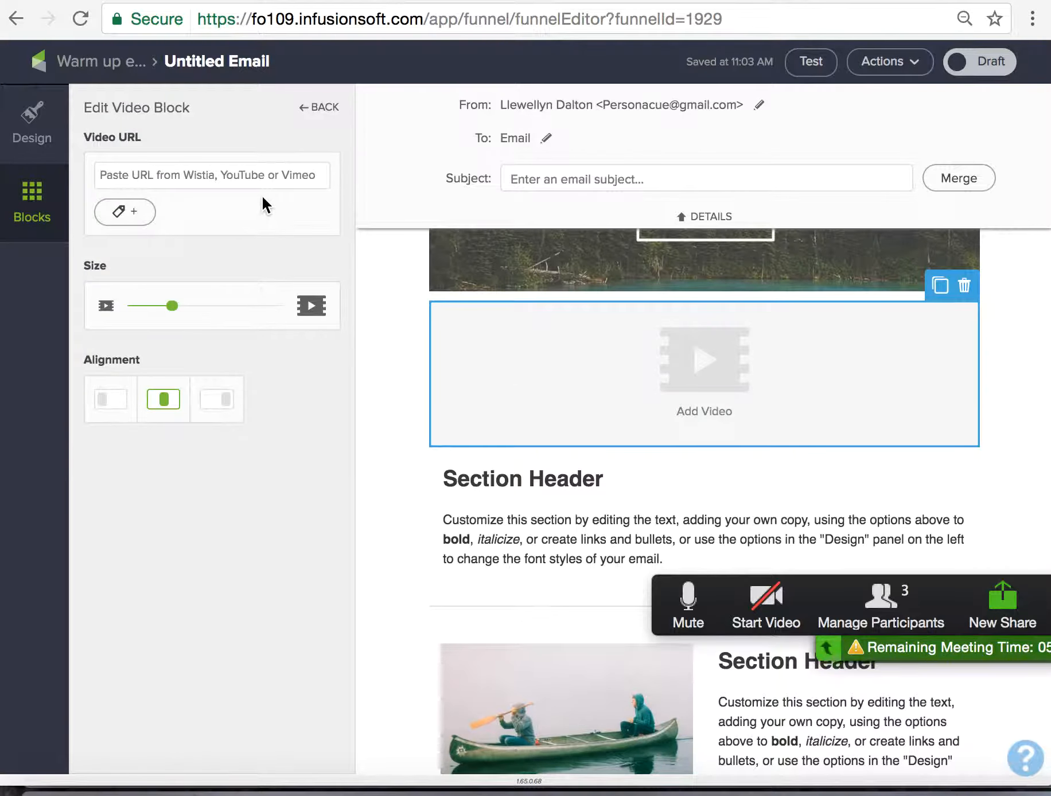
pyautogui.moveTo(203, 210)
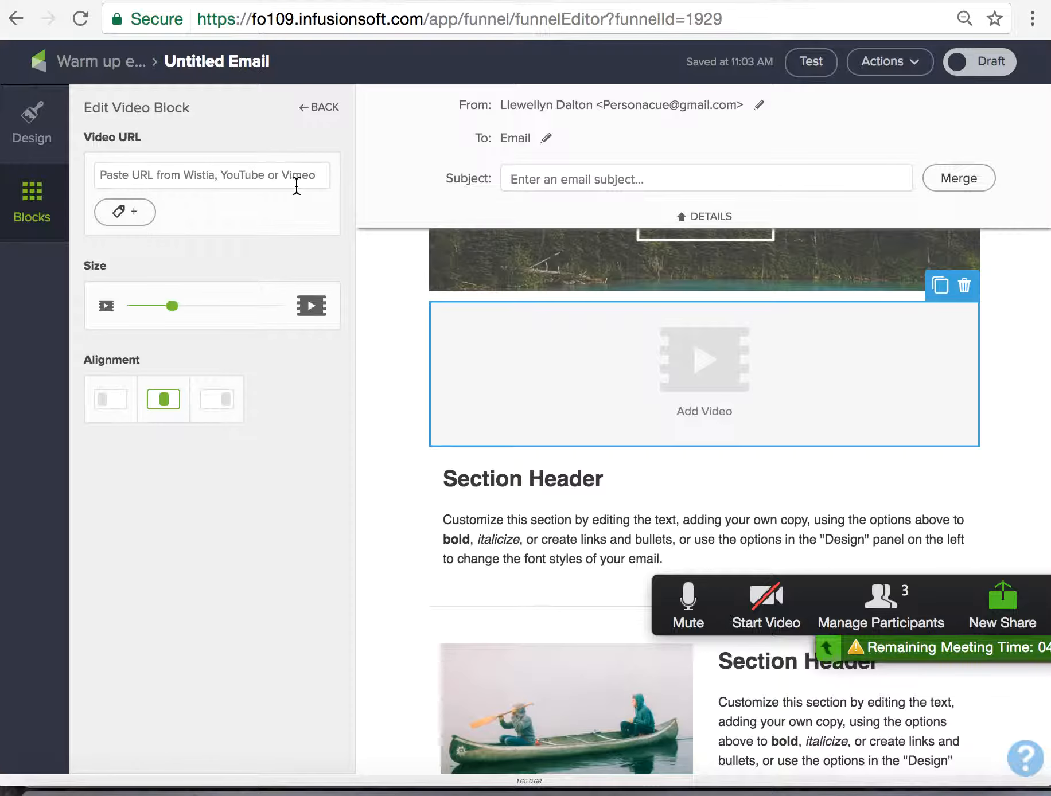
pyautogui.moveTo(993, 649)
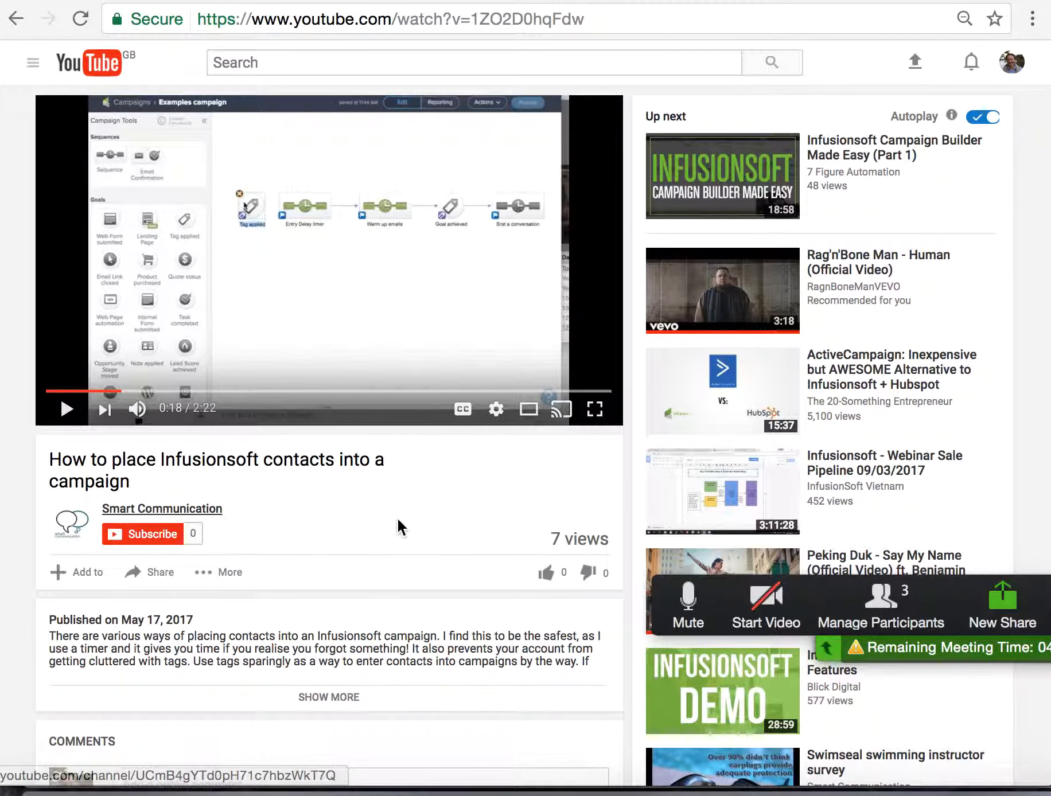
pyautogui.moveTo(150, 580)
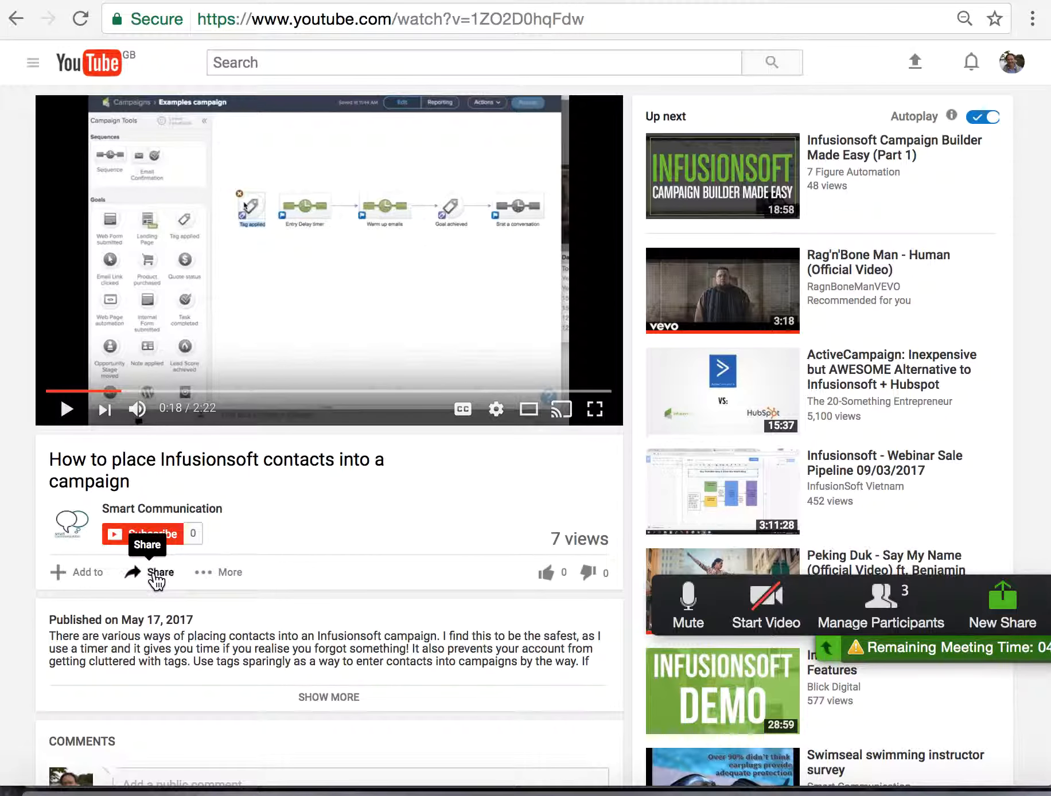
# Step: Copy the youtu.be share link for 'How to place Infusionsoft contacts into a campaign'
pyautogui.click(159, 573)
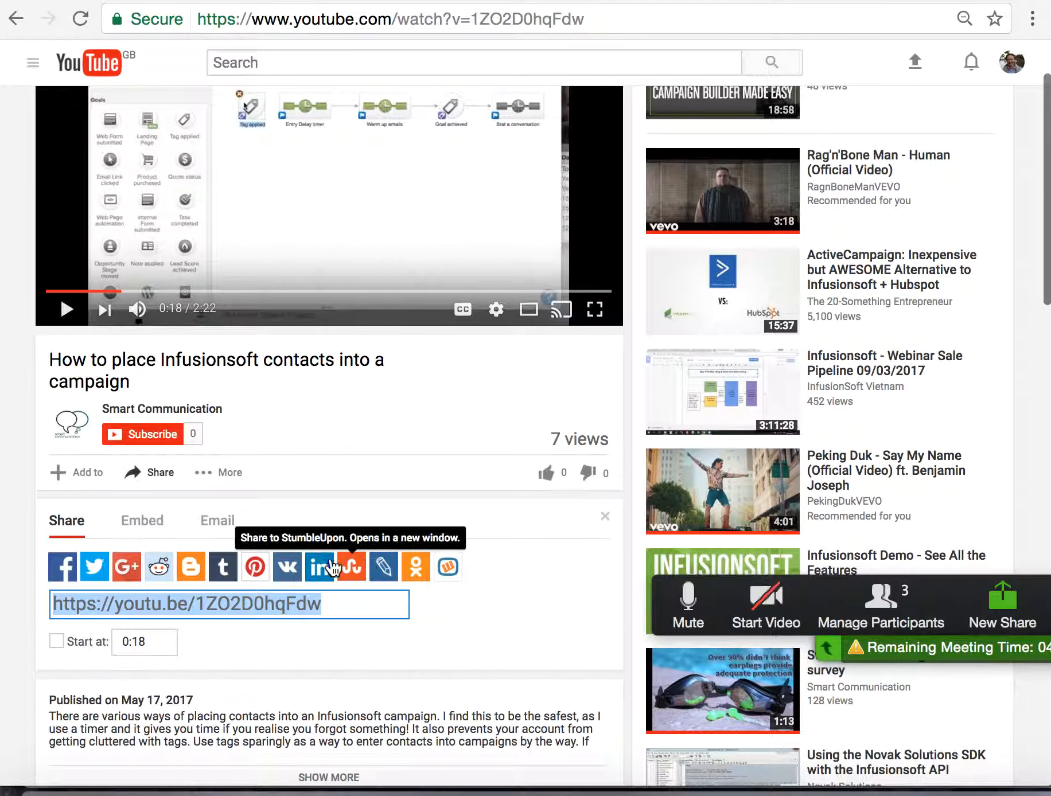
pyautogui.moveTo(316, 594)
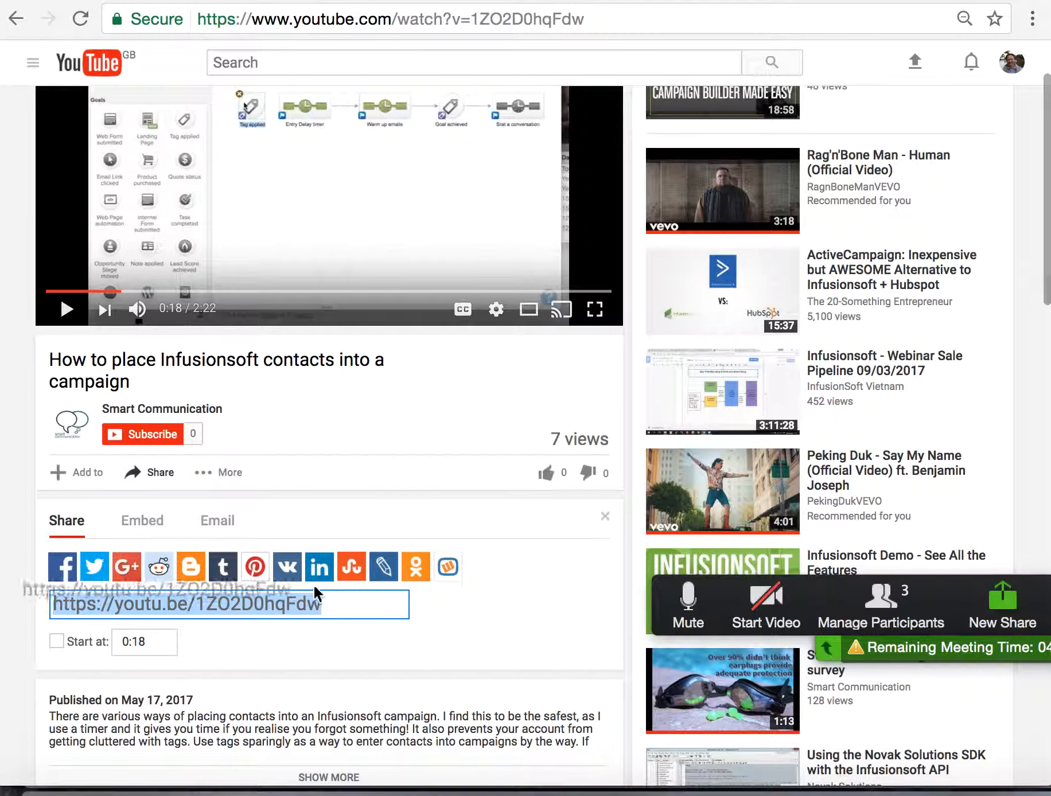
pyautogui.rightClick(187, 604)
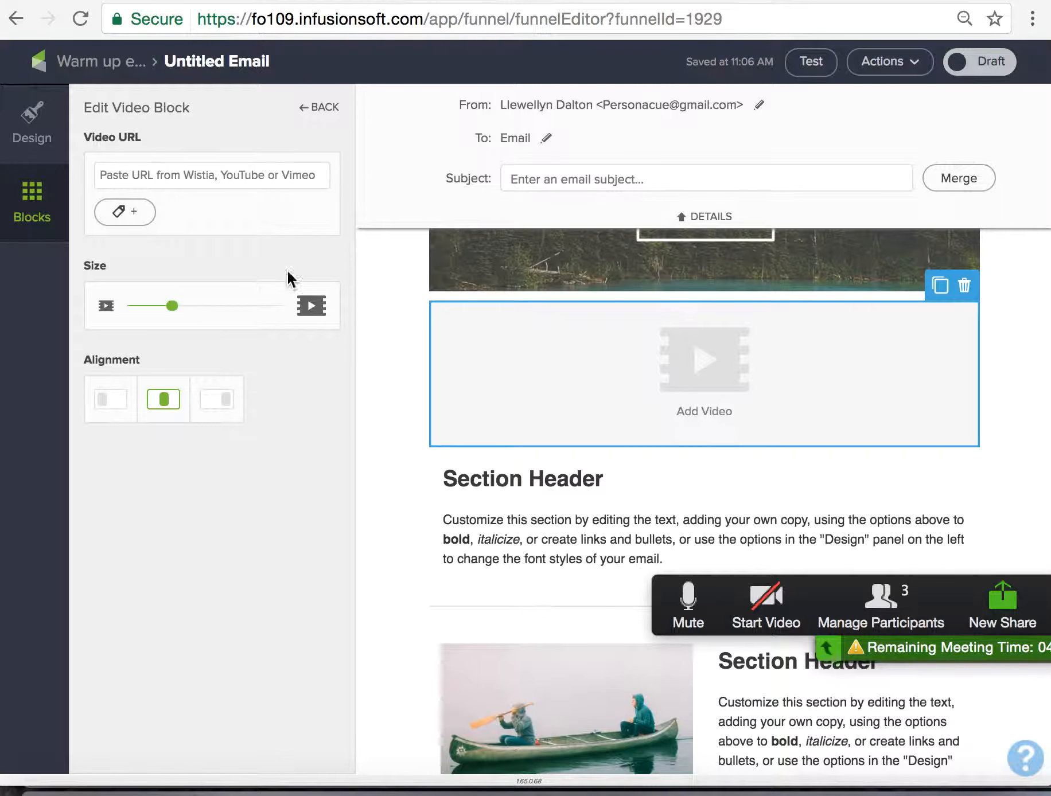
pyautogui.moveTo(166, 204)
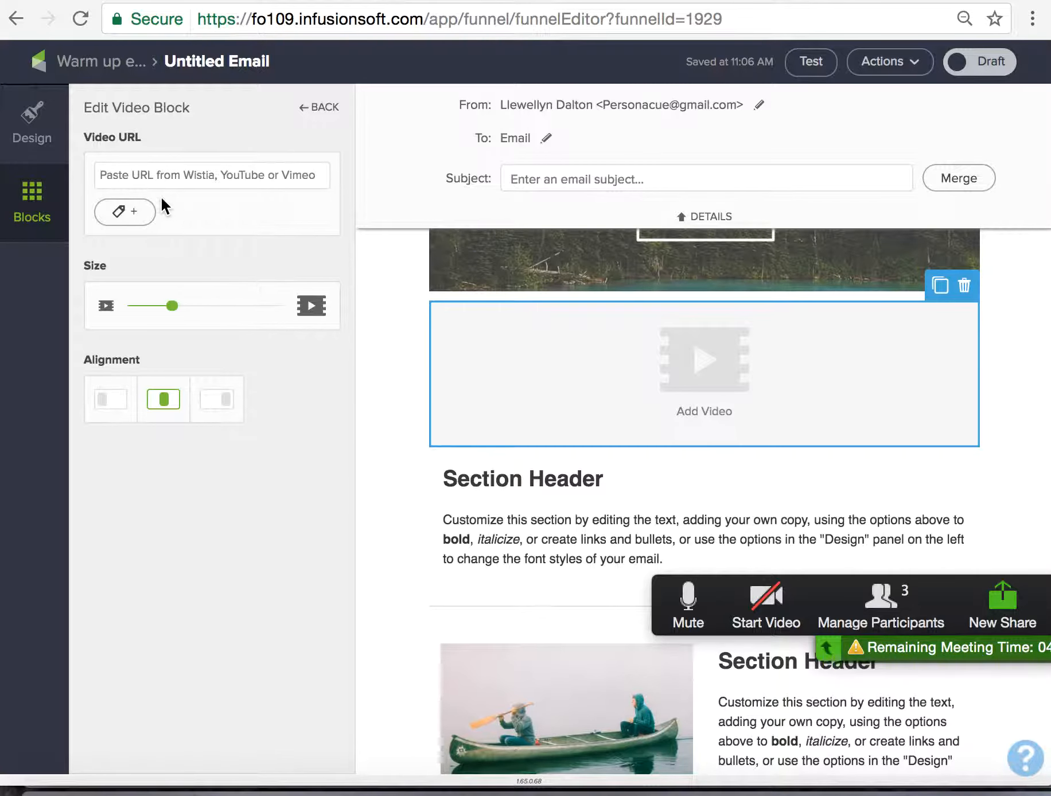
# Step: Paste the copied YouTube short link into the video block's URL field
pyautogui.rightClick(211, 175)
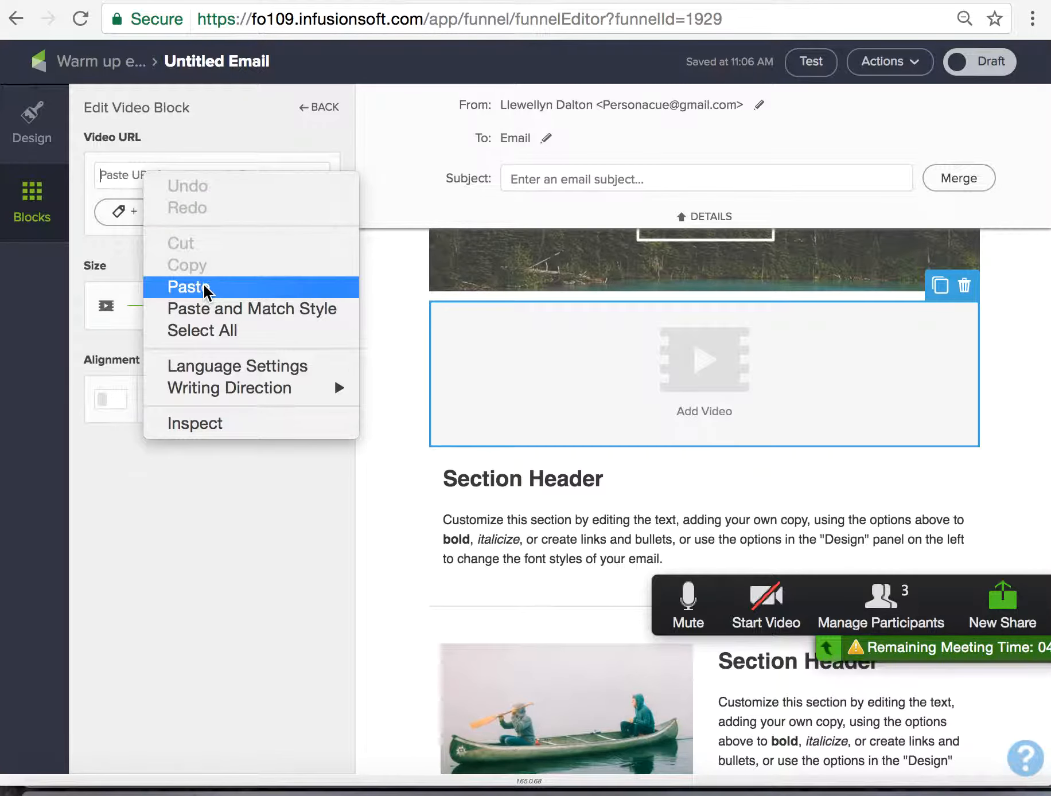
pyautogui.click(187, 287)
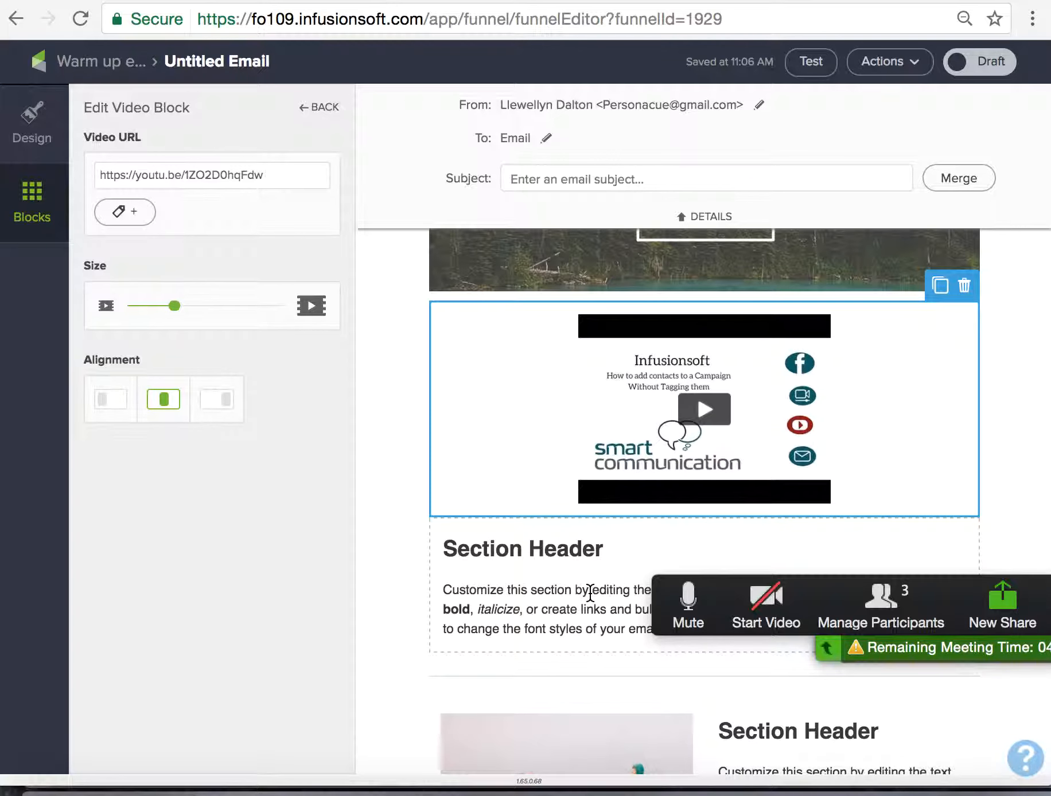
# Step: Add a text block beside the video and enlarge the video to full column width
pyautogui.click(525, 548)
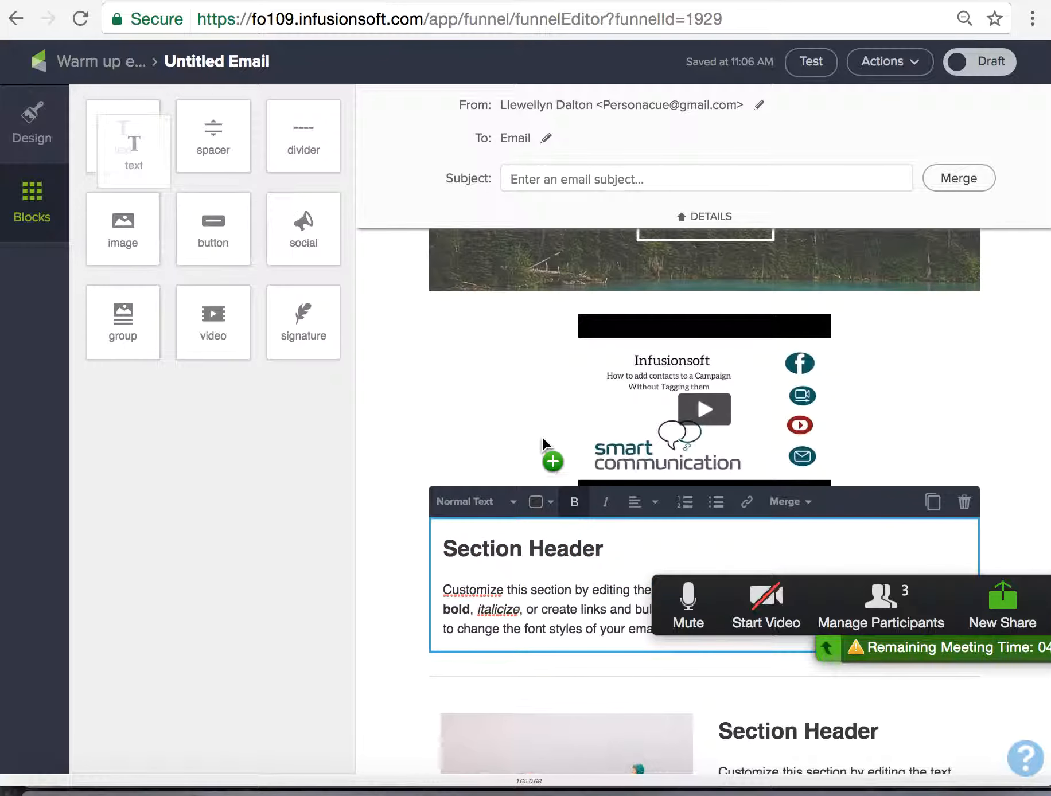
pyautogui.click(703, 409)
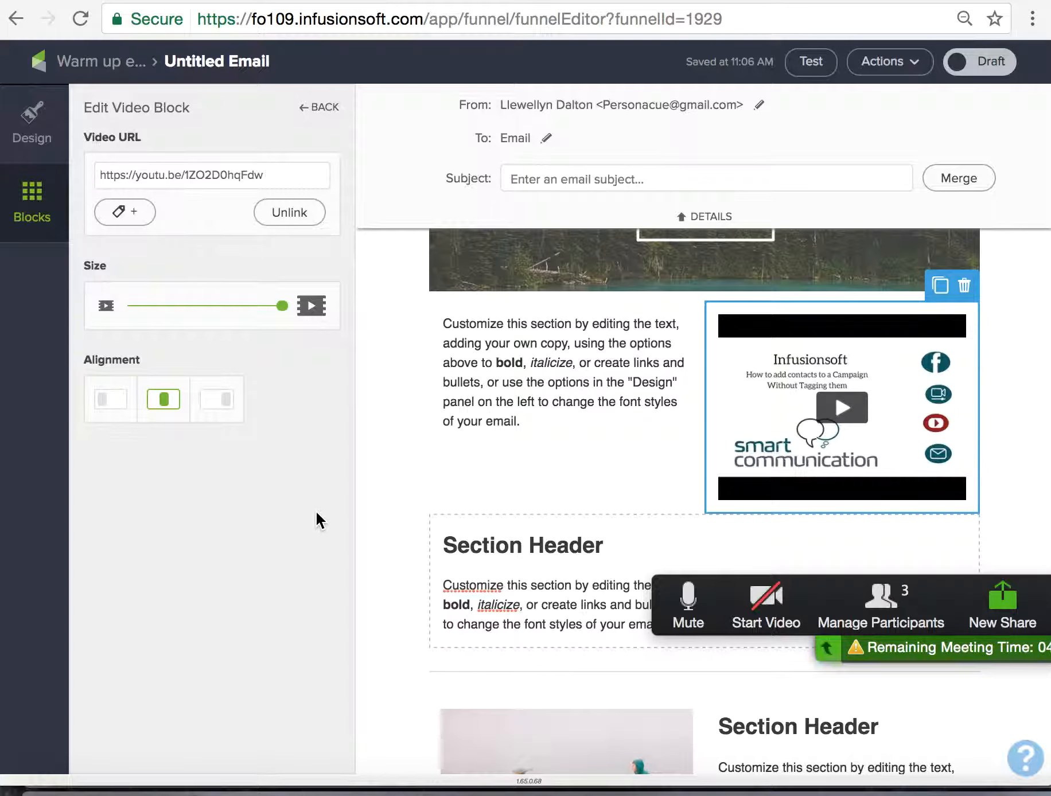
pyautogui.moveTo(305, 562)
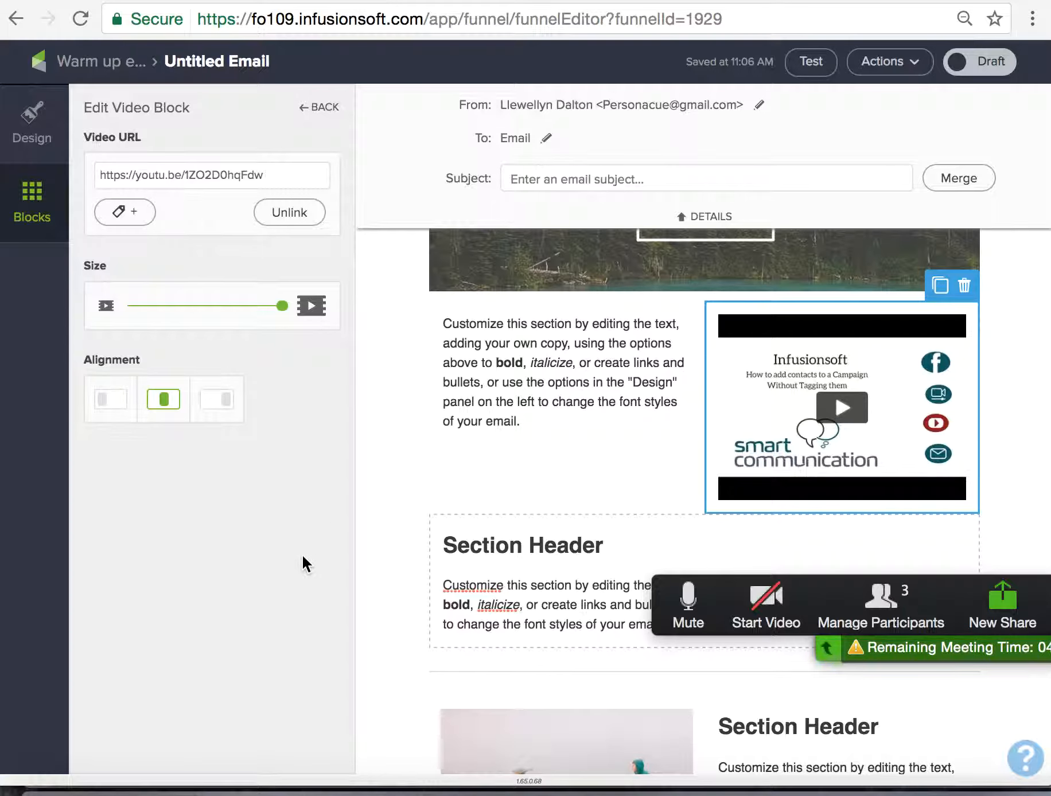